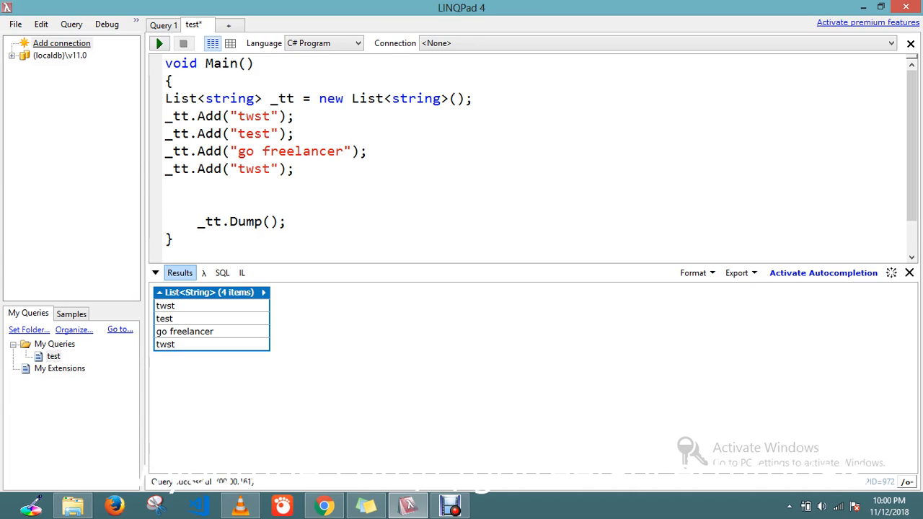
Add a //single comment line above the _tt.Dump() call
type("//s")
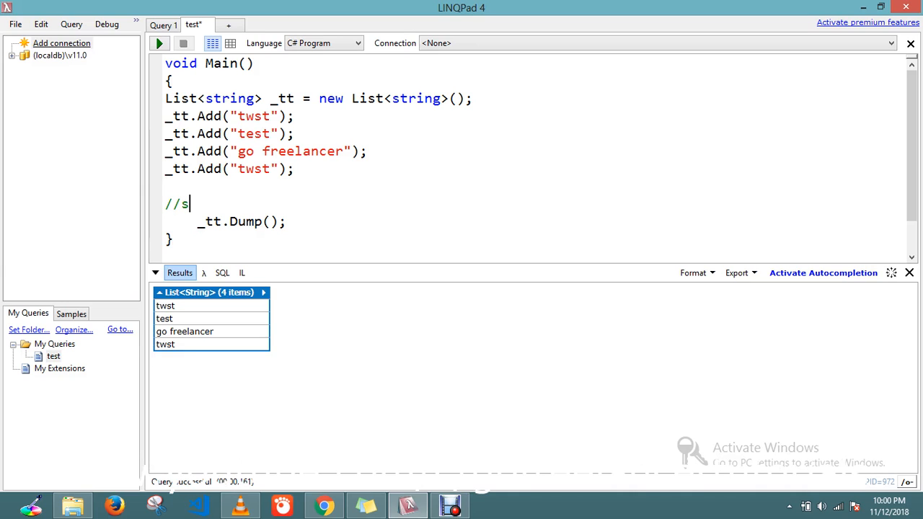
type("ingle")
type("_")
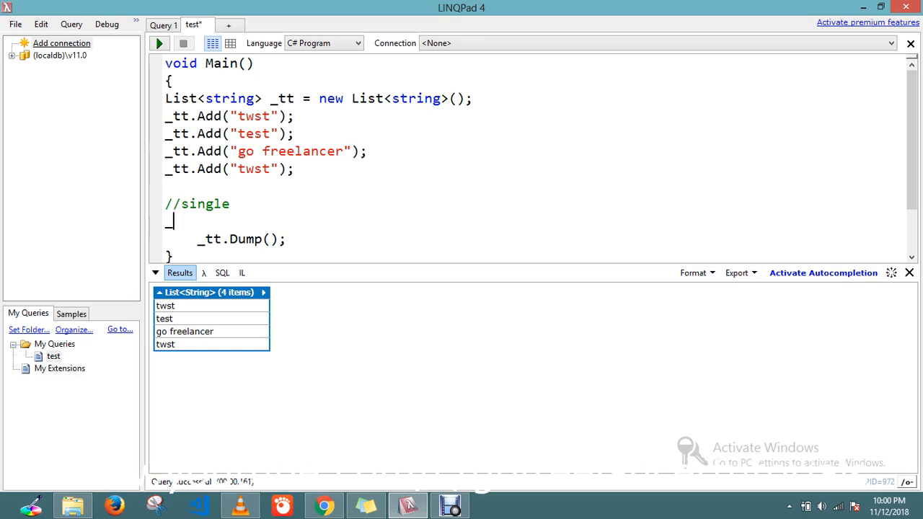
Start a _tt.Single(x=>x==) call under the comment with an unfinished lambda
type("tt.")
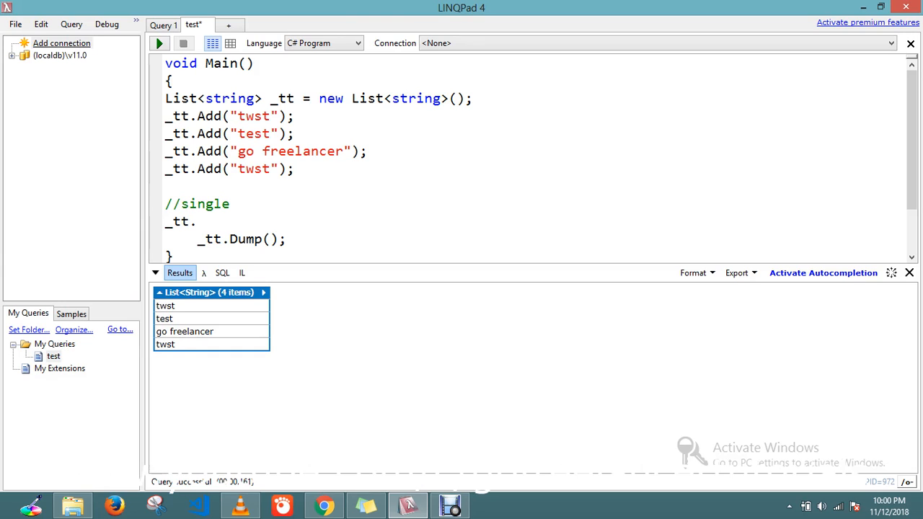
type("Sing")
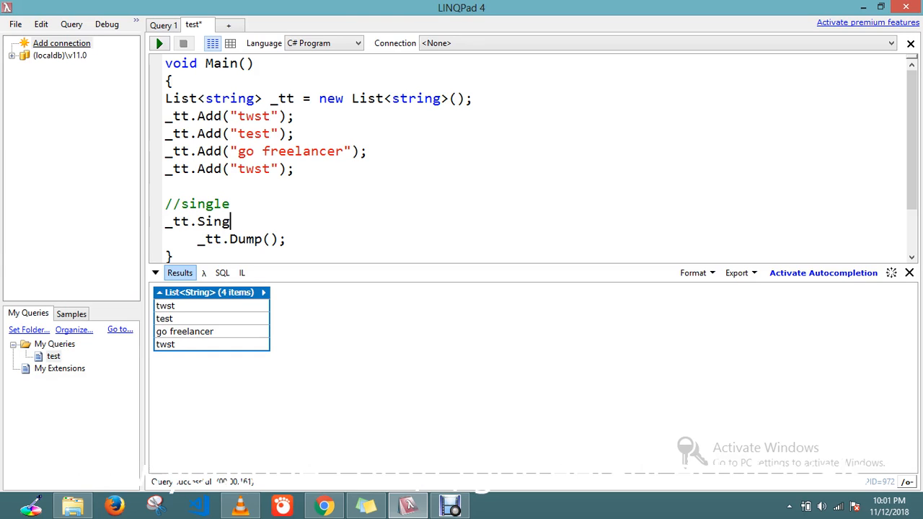
type("le(")
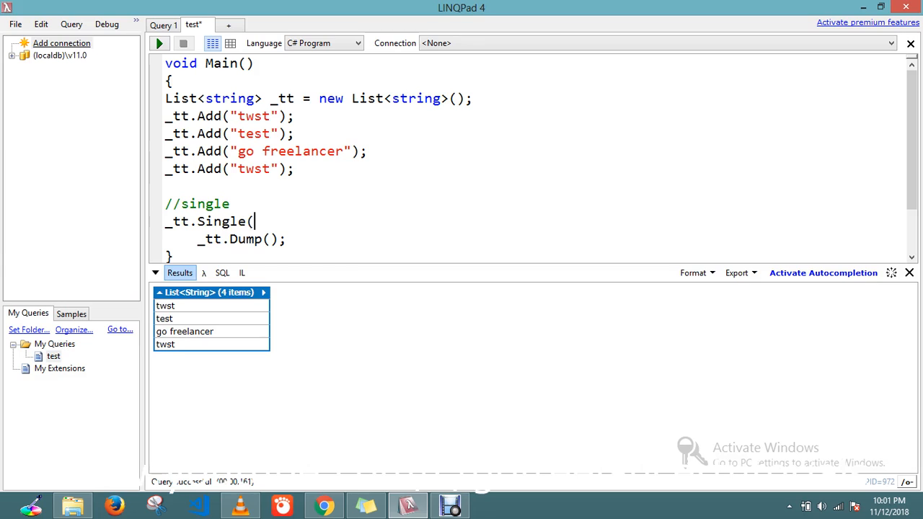
type(")")
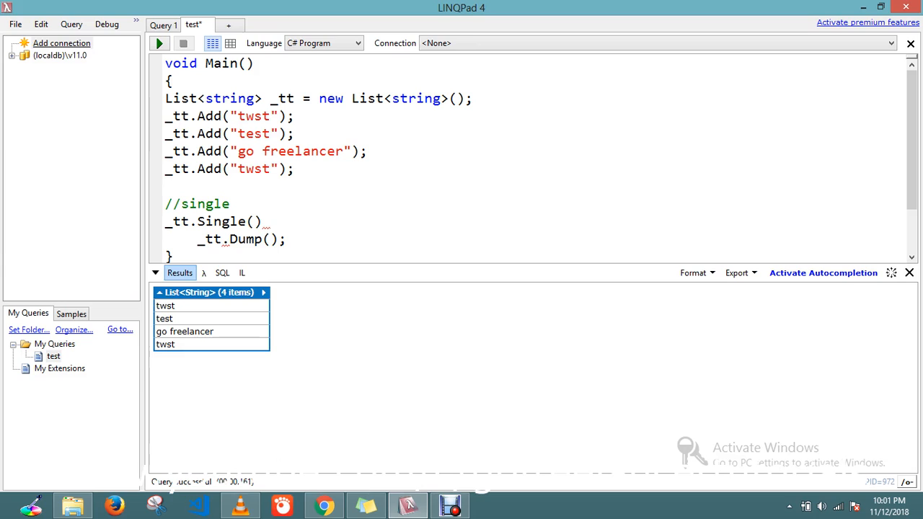
type("x")
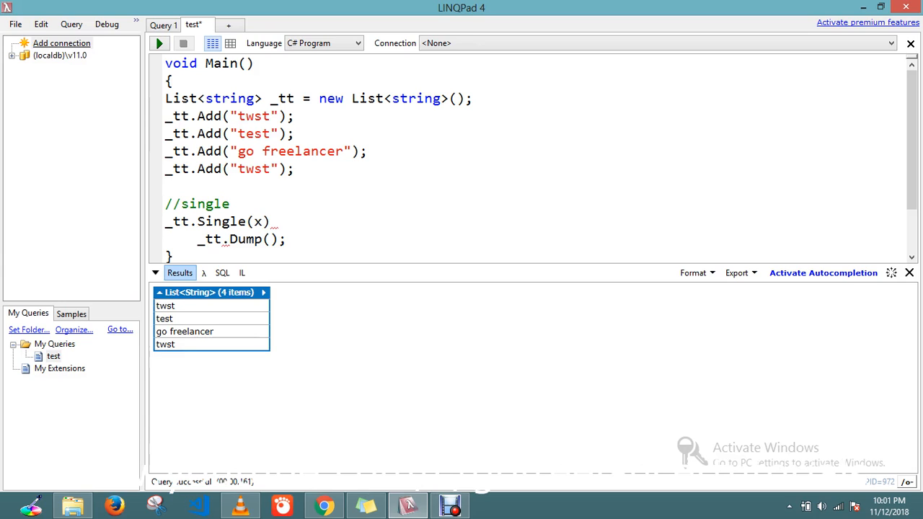
left_click(269, 222)
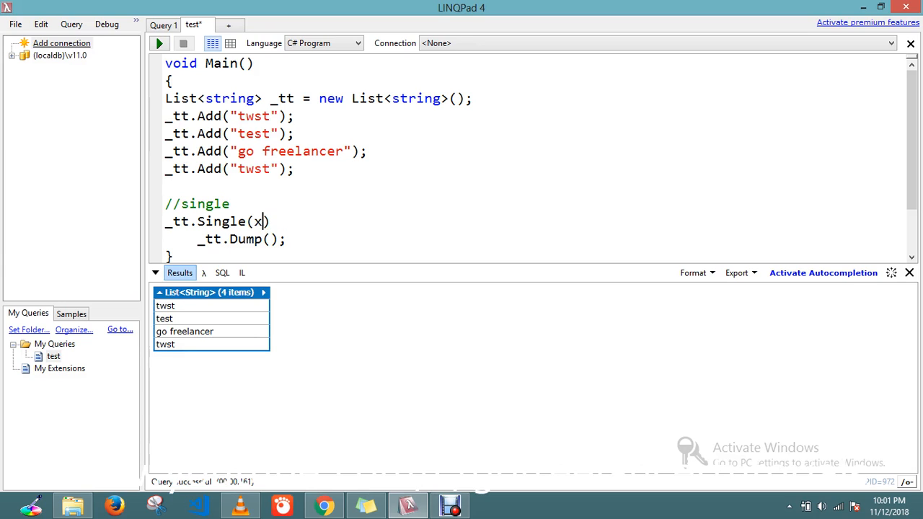
type("=>")
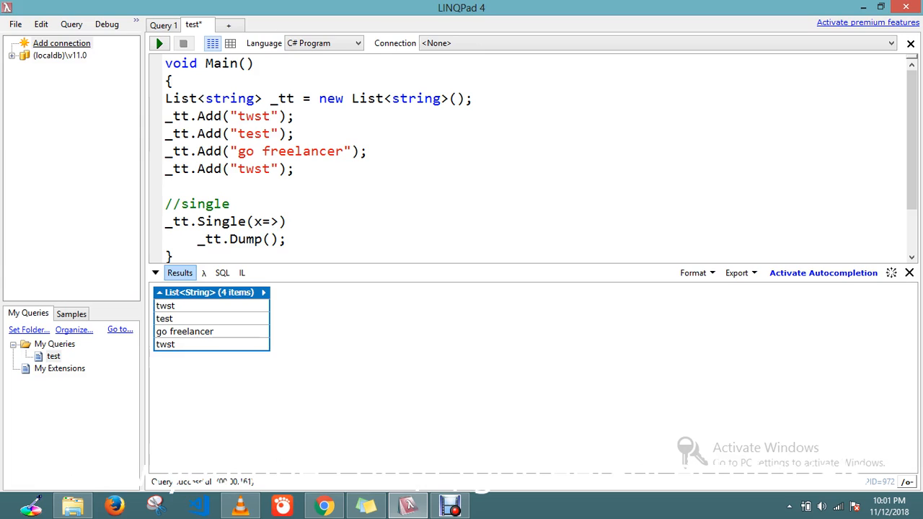
type("x=")
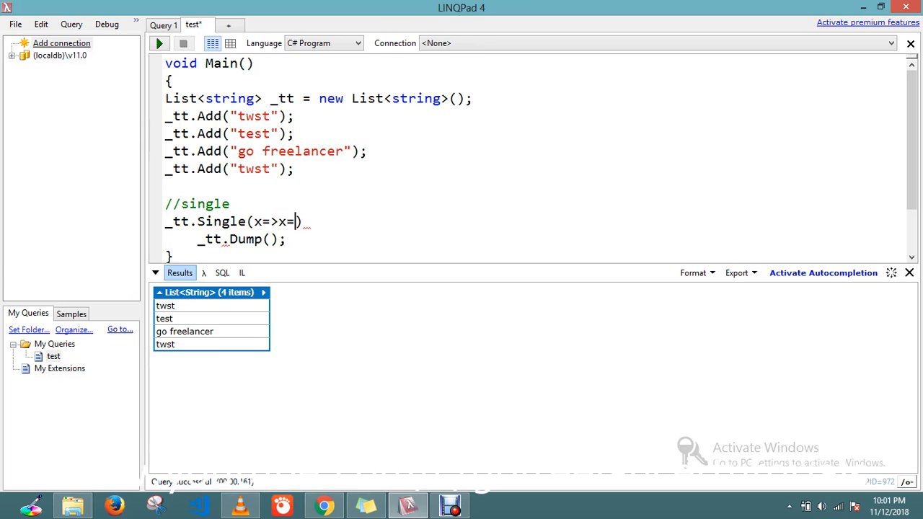
type("=")
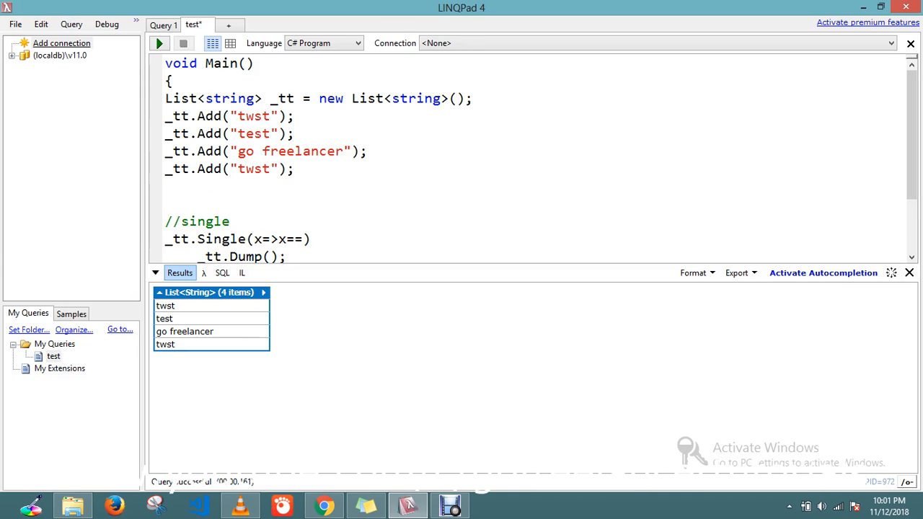
Begin a string declaration above the comment
type("string")
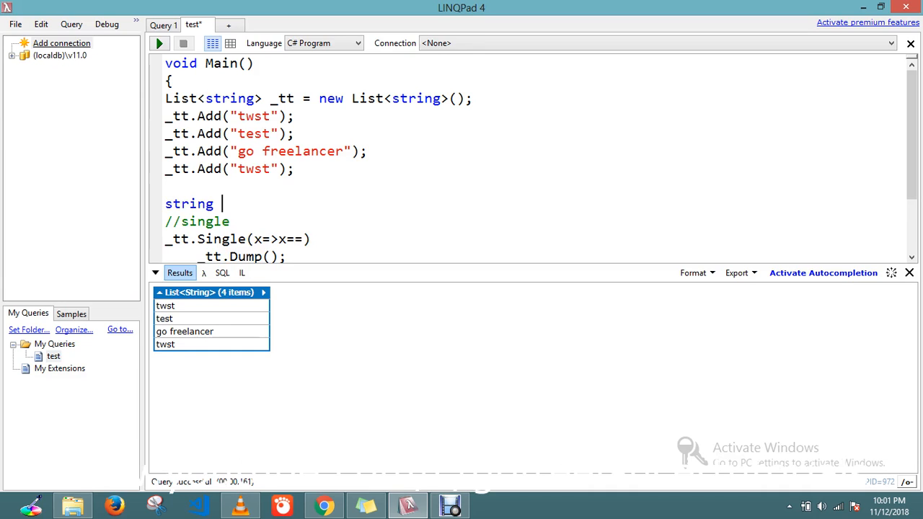
Declare string search="test" above the comment
type("searc")
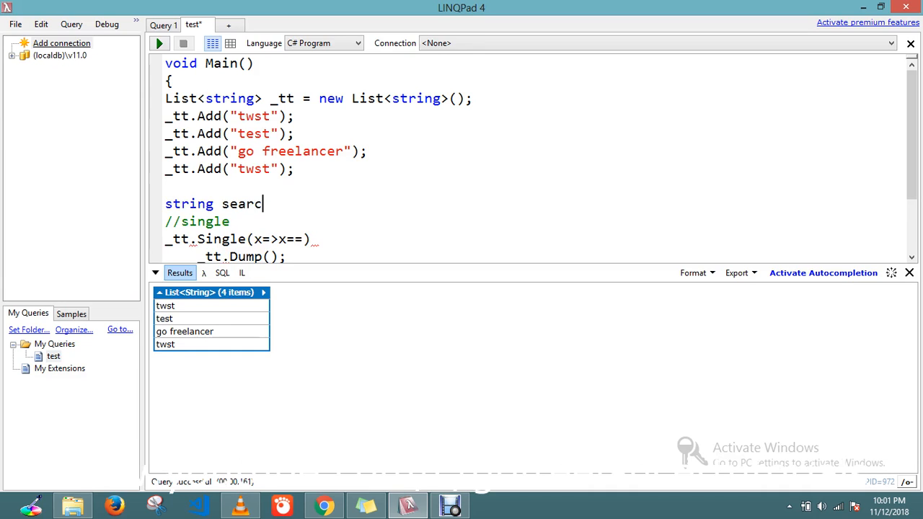
type("h=\"\";")
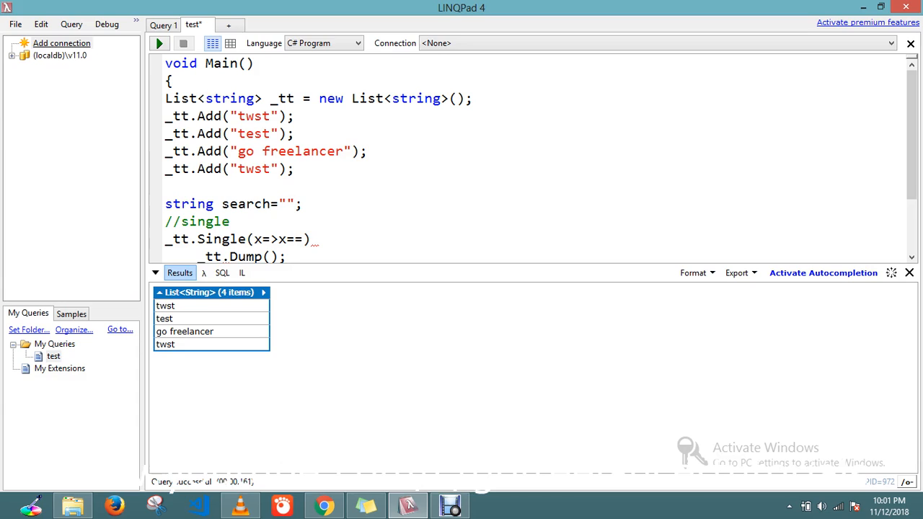
left_click(287, 204)
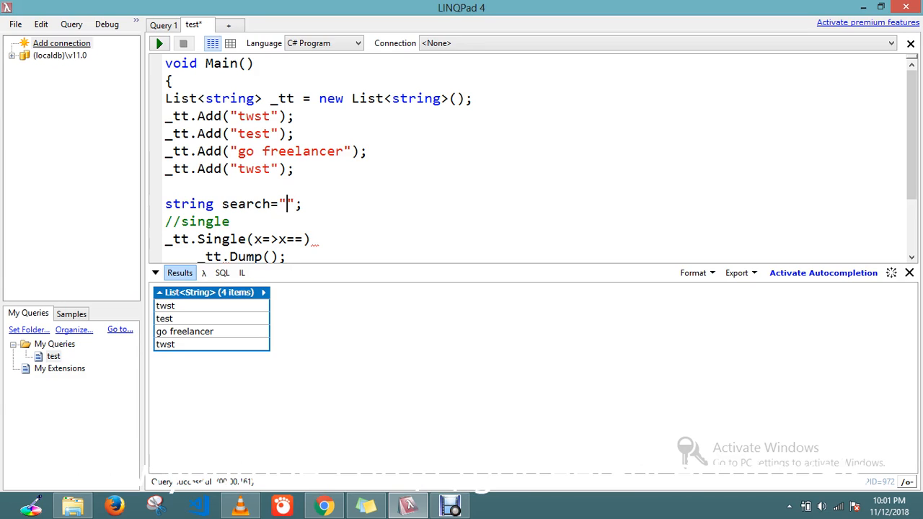
type("test")
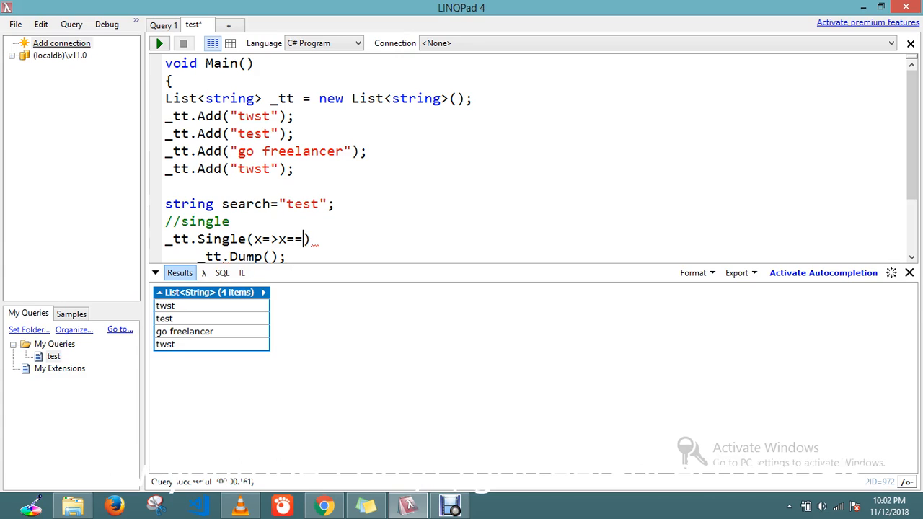
Complete the Single lambda so it compares x==search
type("sea")
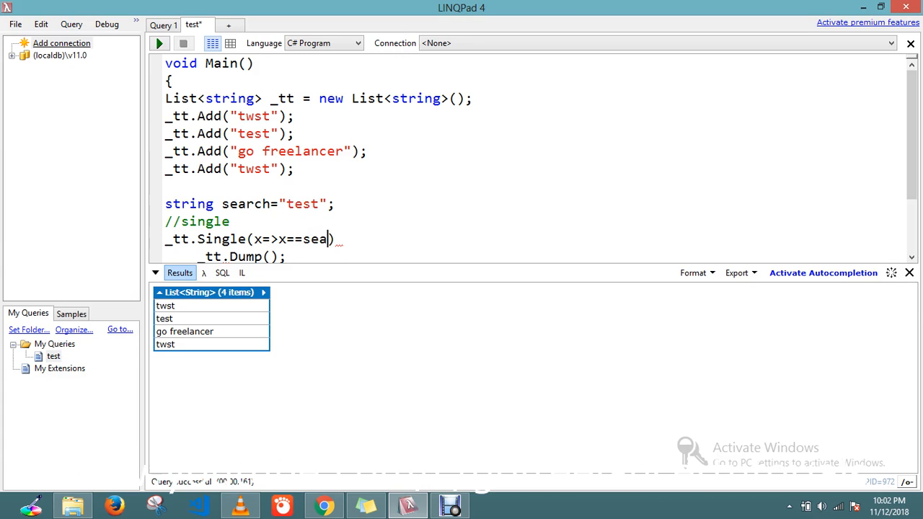
type("rc")
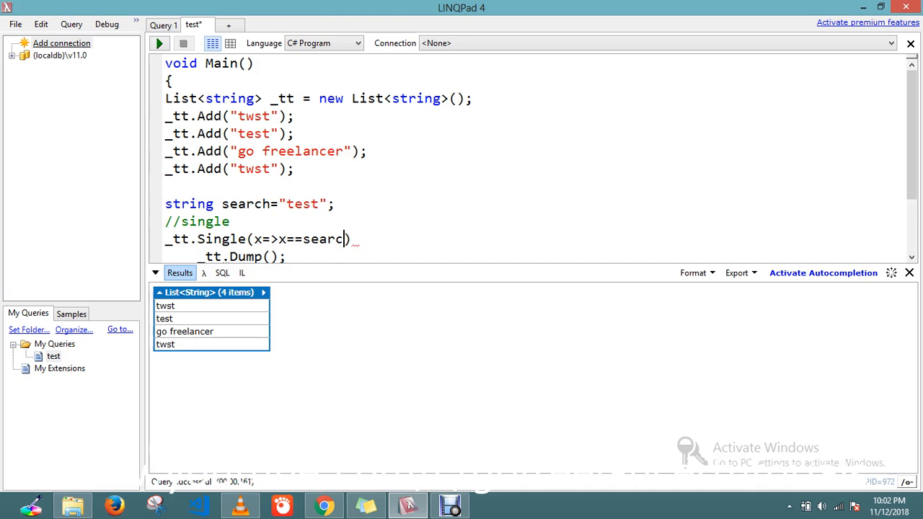
type(")")
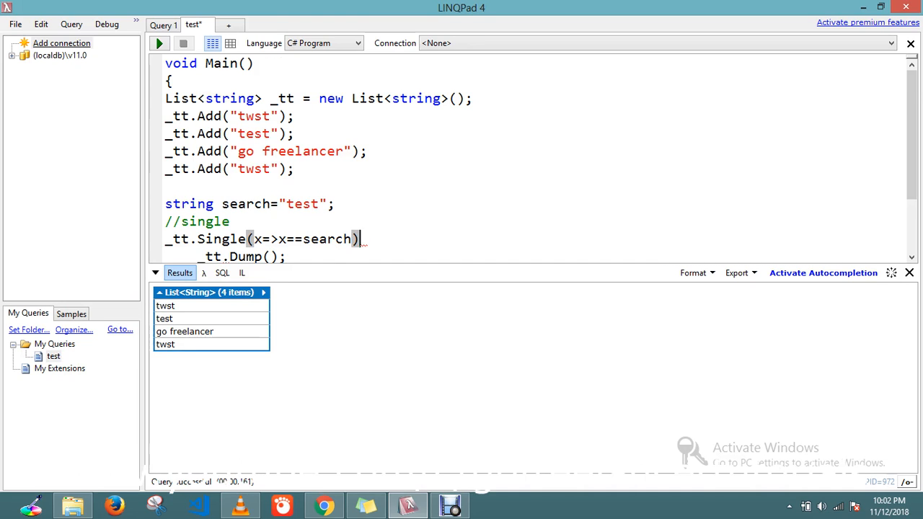
scroll("down", 3)
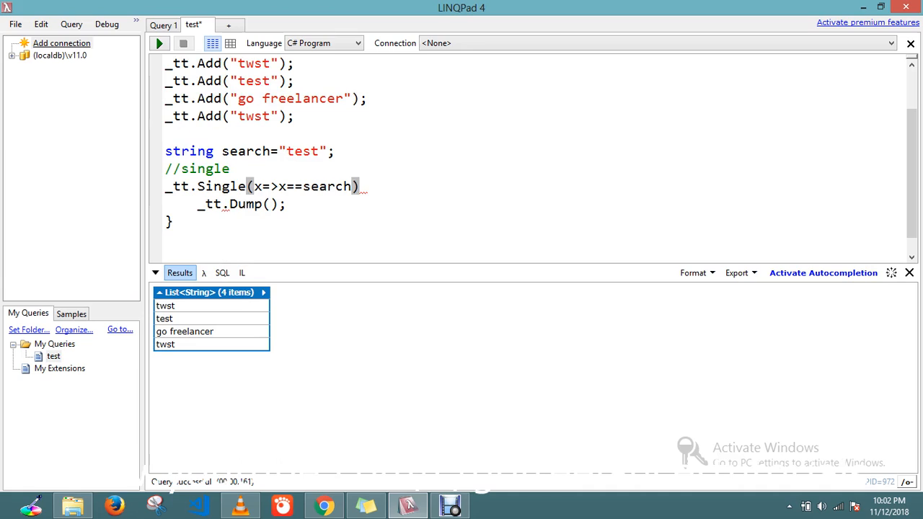
Finish the Single line with .Dump(); and remove the old whole-list Dump line
type(".D")
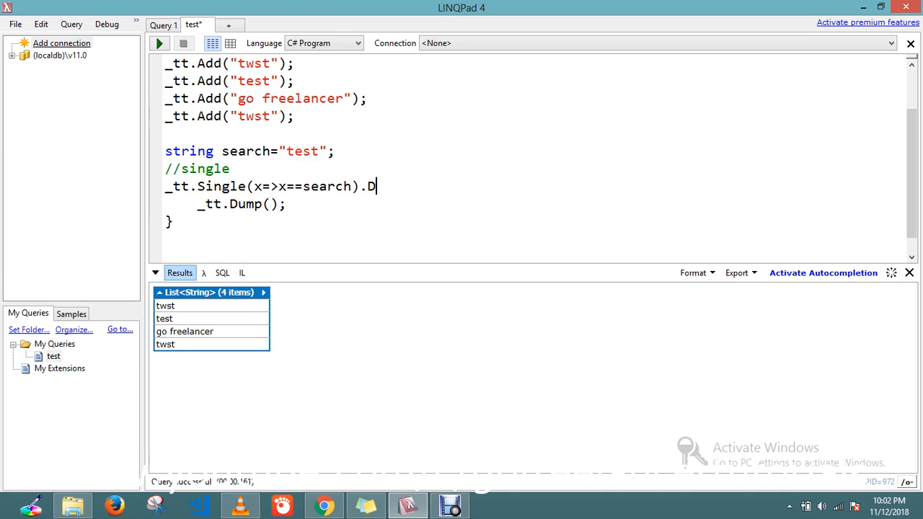
type("ump")
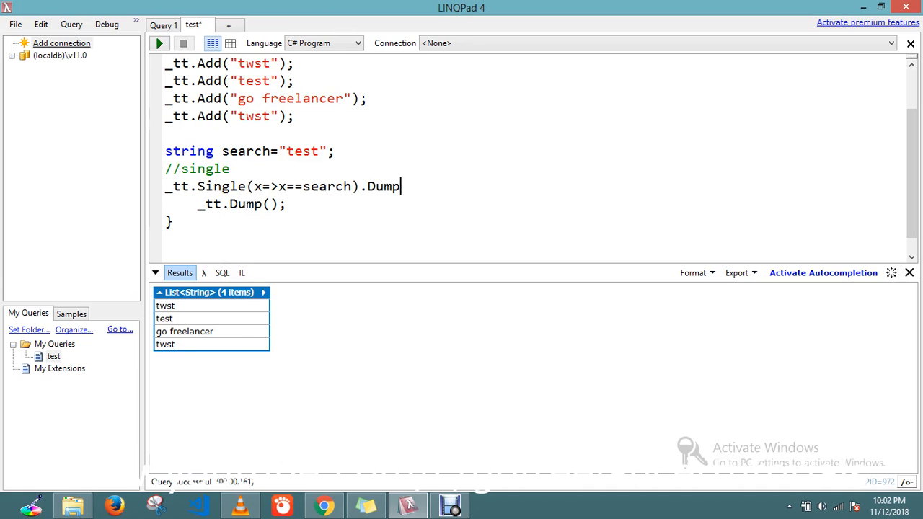
type("();")
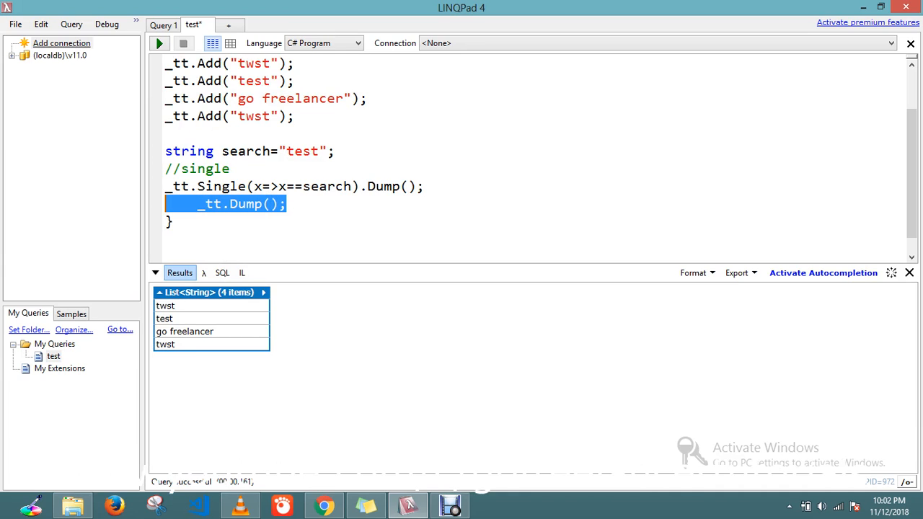
key("Delete")
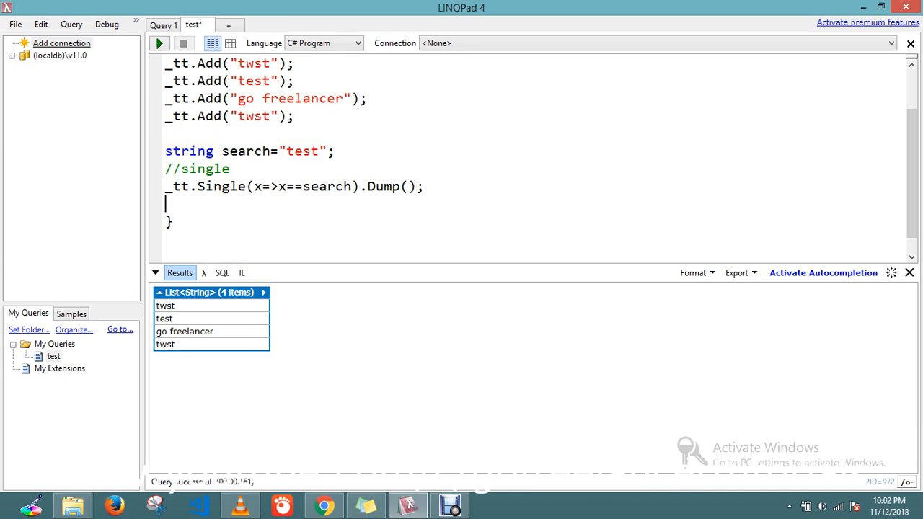
Run the query, returning "test", and place the cursor to paste a duplicate Single block
left_click(155, 44)
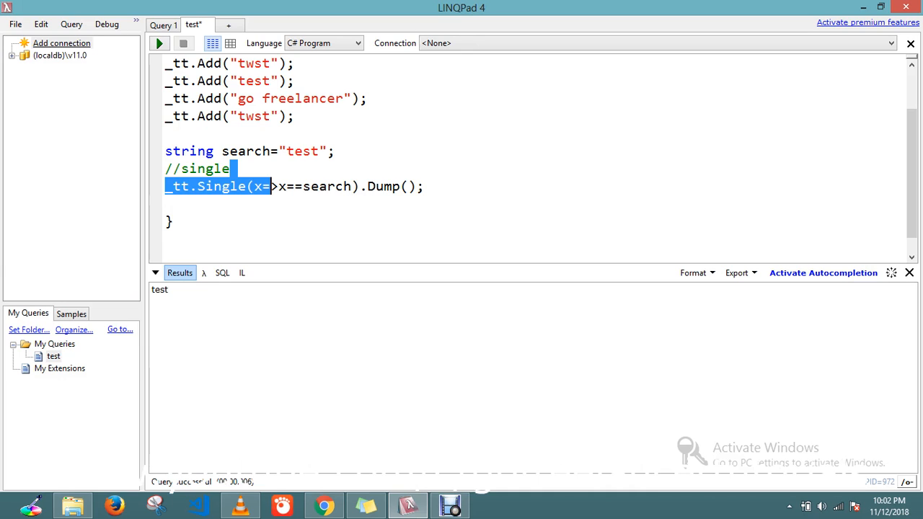
left_click(208, 185)
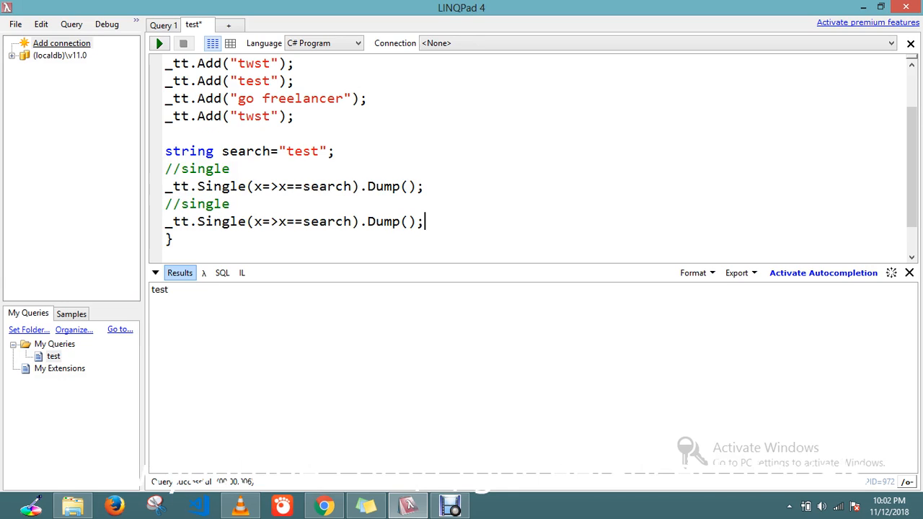
Change the copy to //where with _tt.Where(x=>x==search).Dump() and run it, listing "test"
type("w")
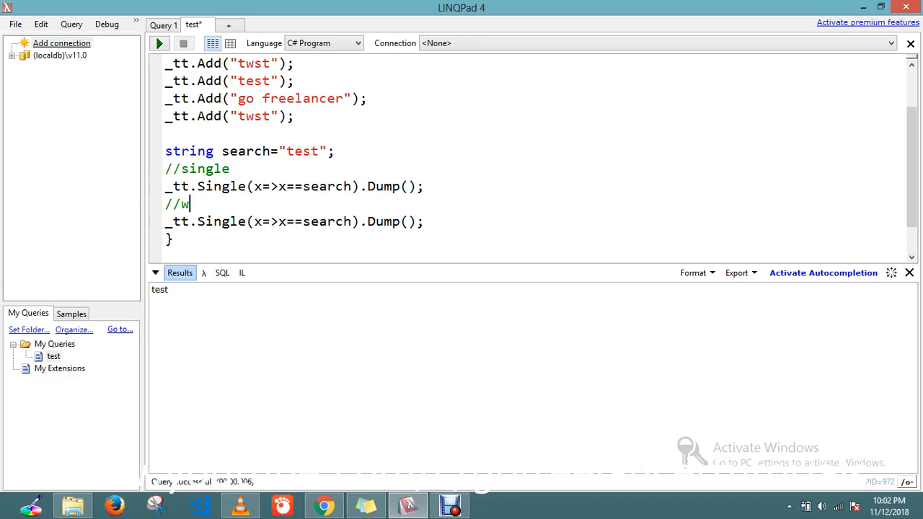
type("here")
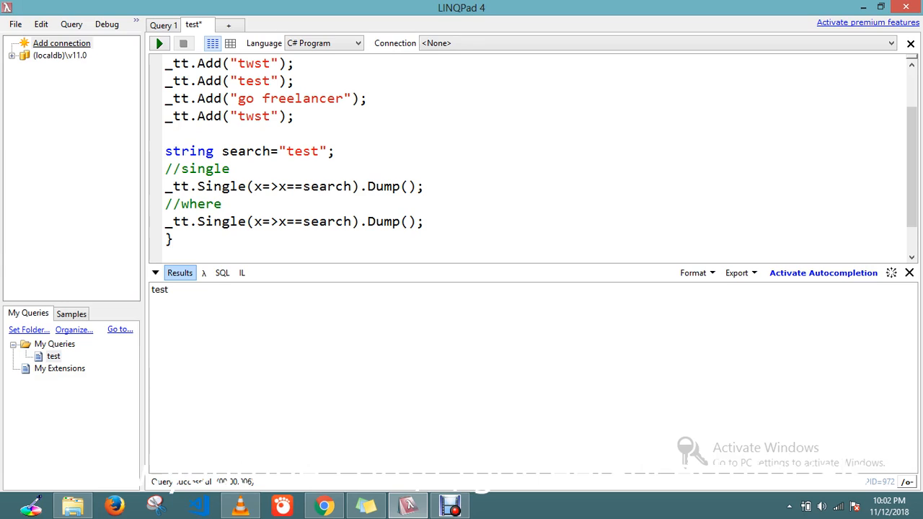
type("W")
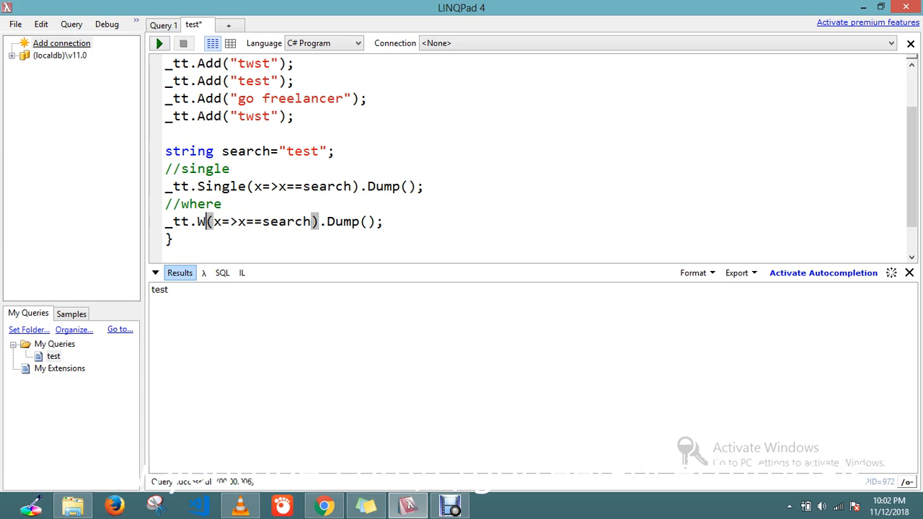
type("here")
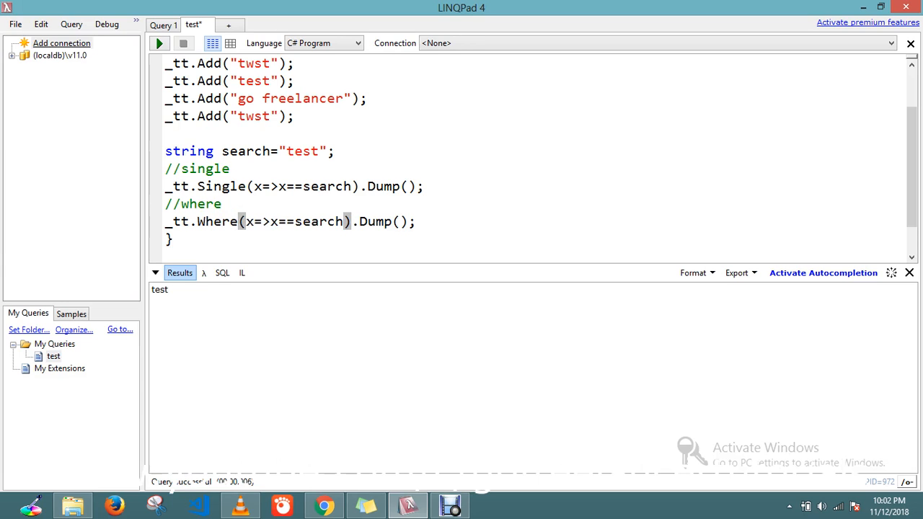
left_click(153, 43)
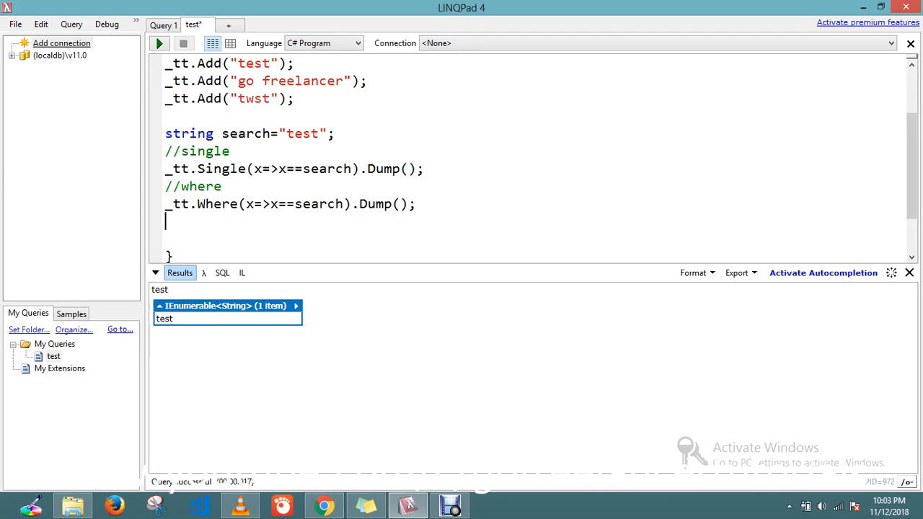
Add a //First block with _tt.First(x=>x==search).Dump() and run it, printing "test"
type("//single")
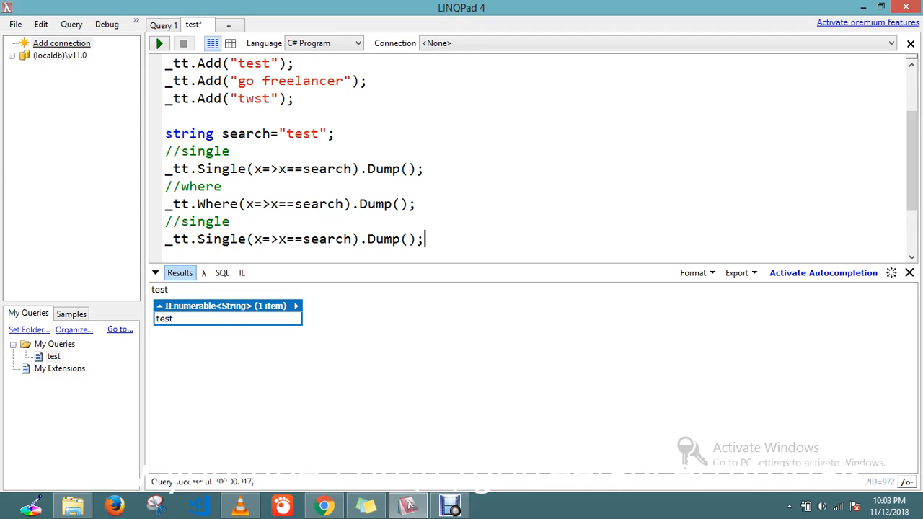
double_click(204, 222)
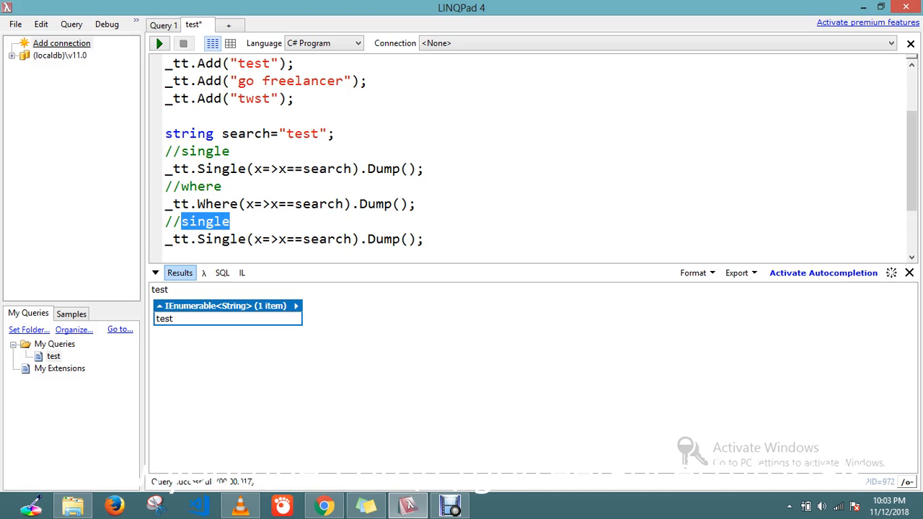
type("First")
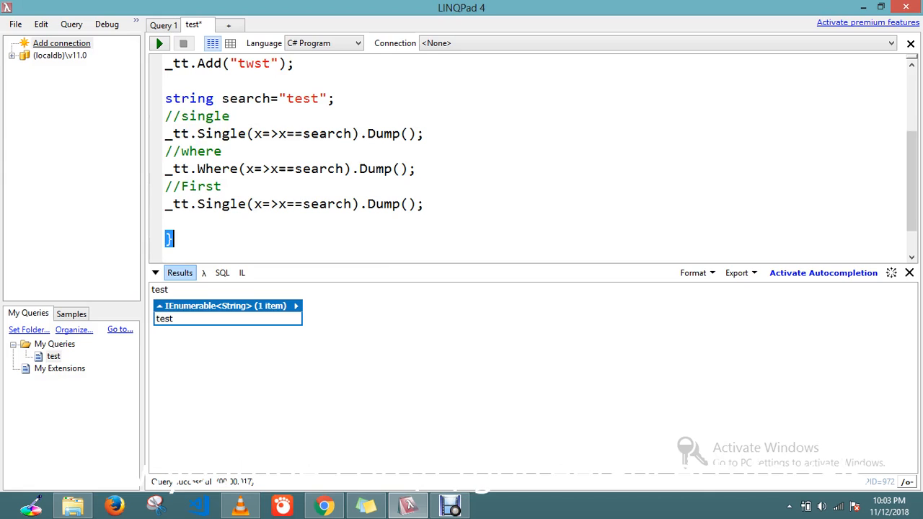
double_click(219, 204)
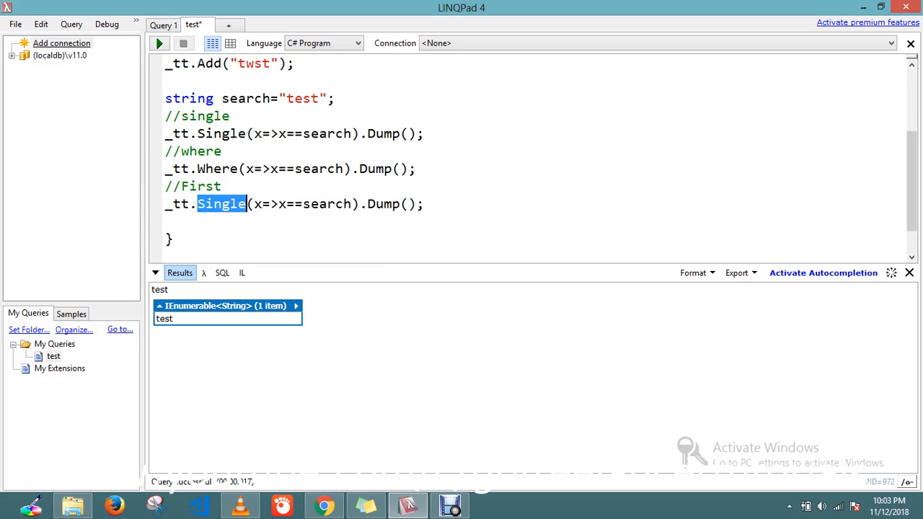
type("First")
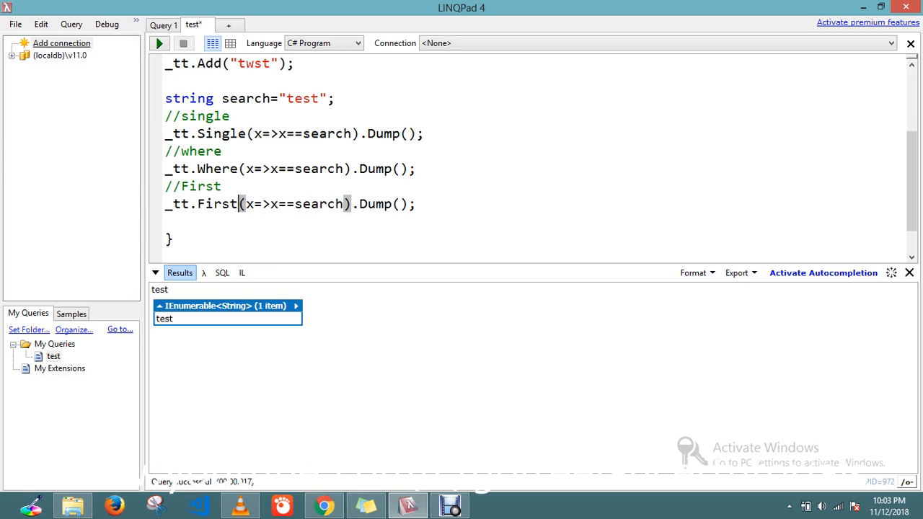
left_click(172, 43)
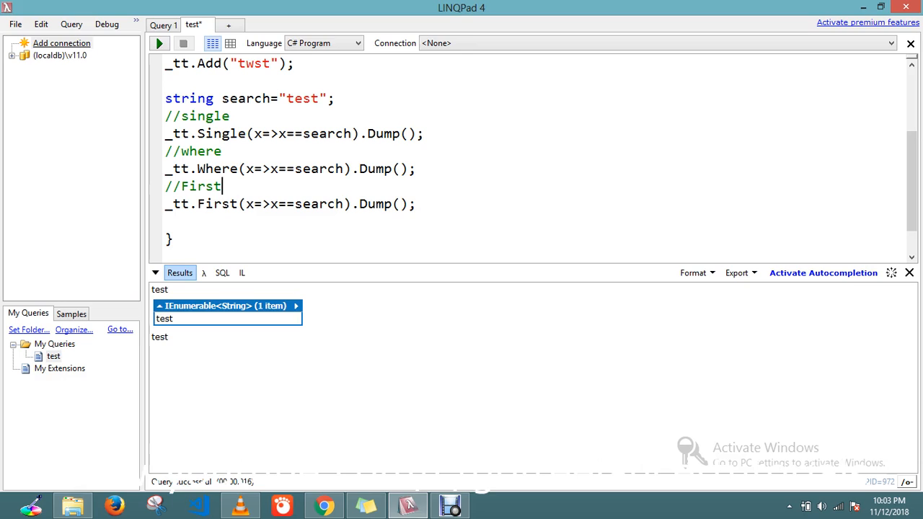
left_click(216, 204)
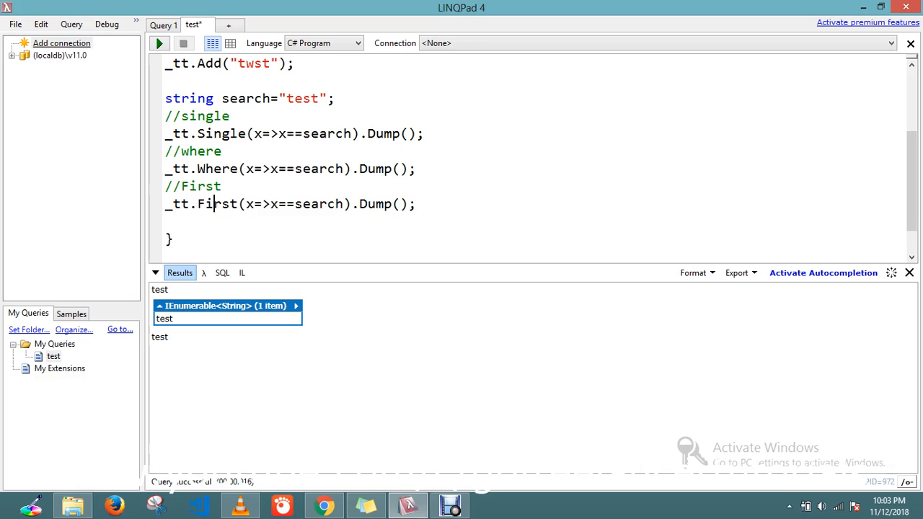
double_click(216, 222)
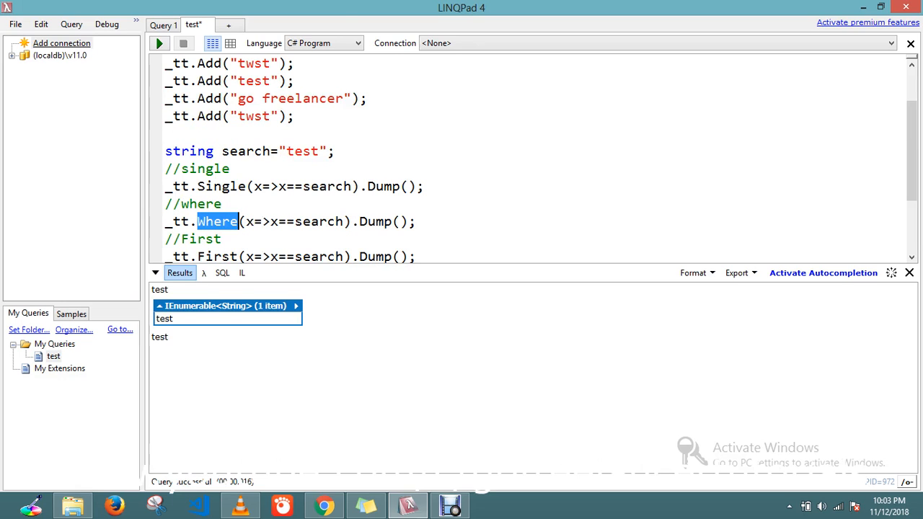
scroll("down", 3)
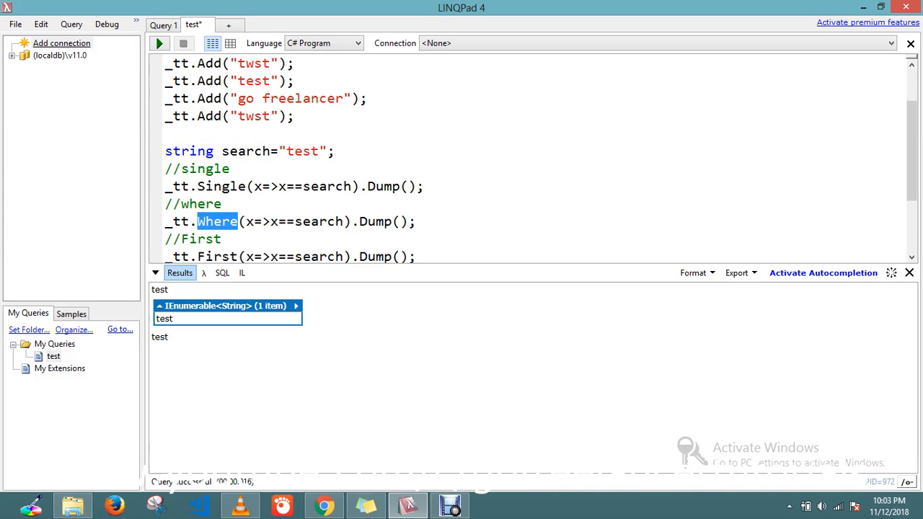
scroll("down", 3)
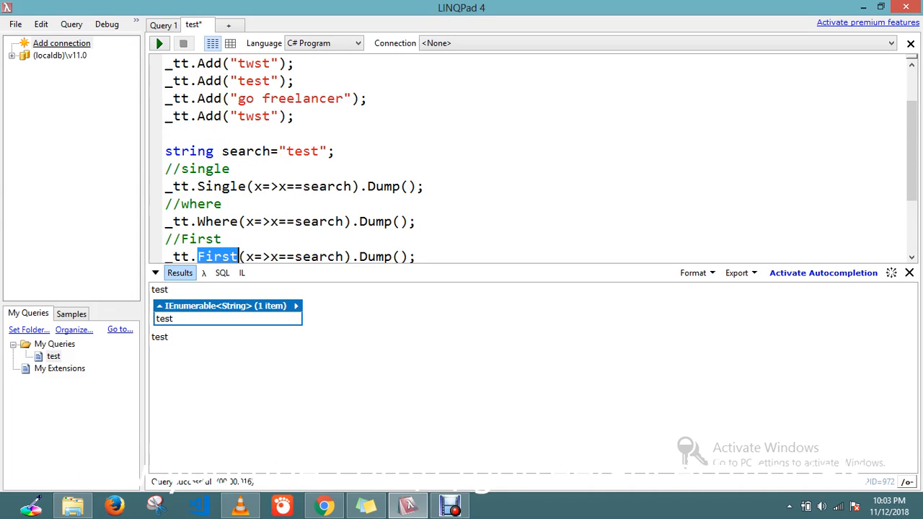
scroll("up", 3)
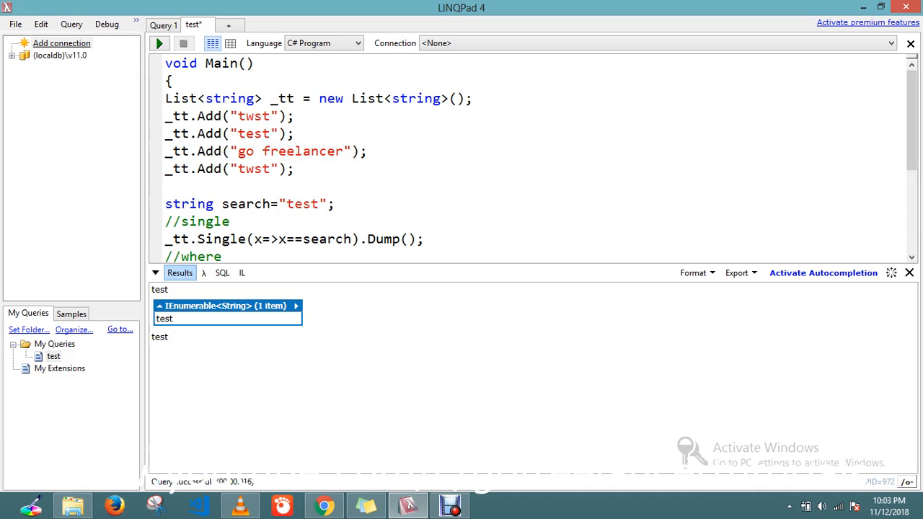
Change search to "twst" and run, making Single throw the more-than-one-matching-element exception
double_click(254, 169)
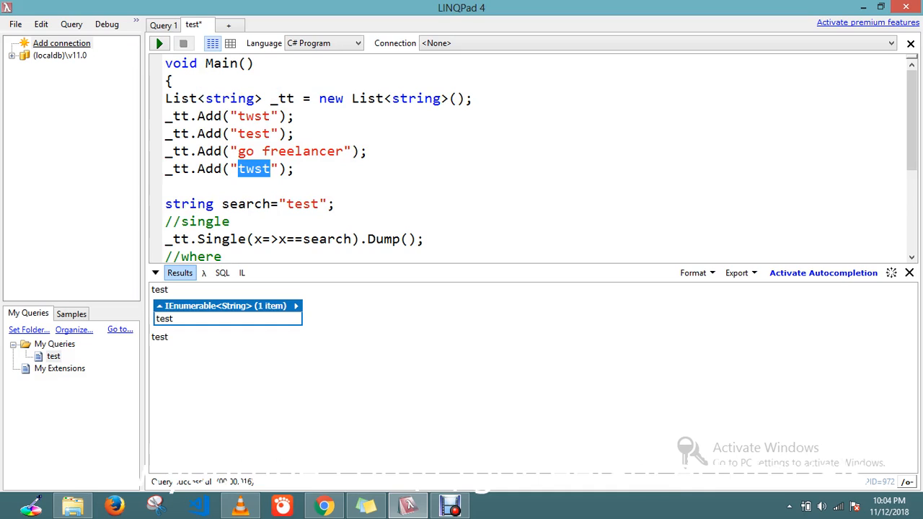
double_click(301, 203)
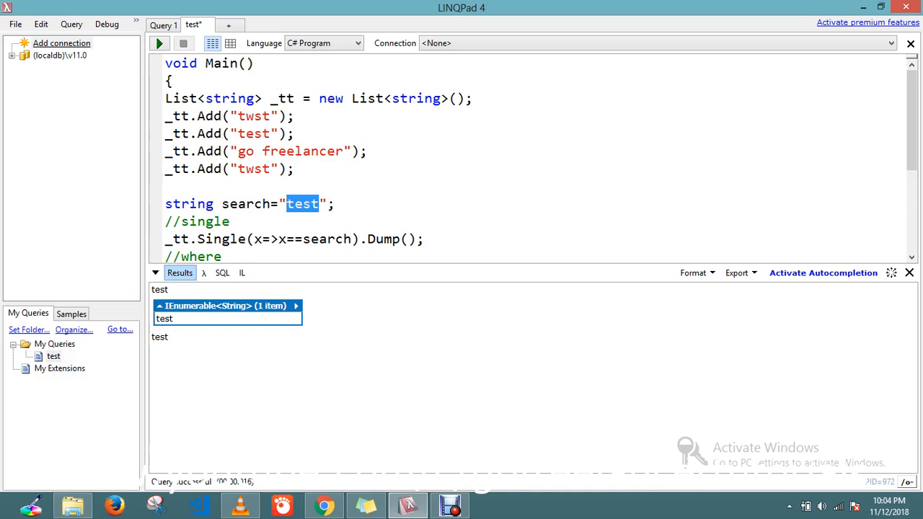
type("twst")
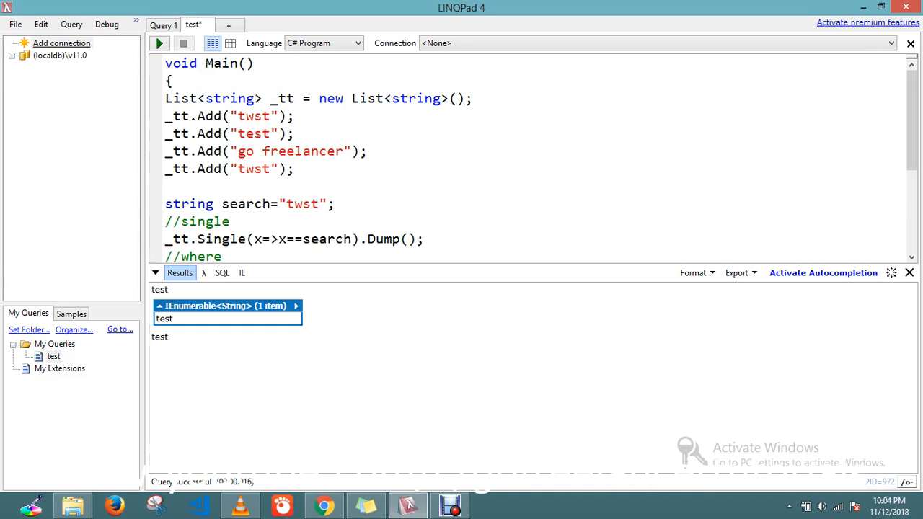
left_click(159, 43)
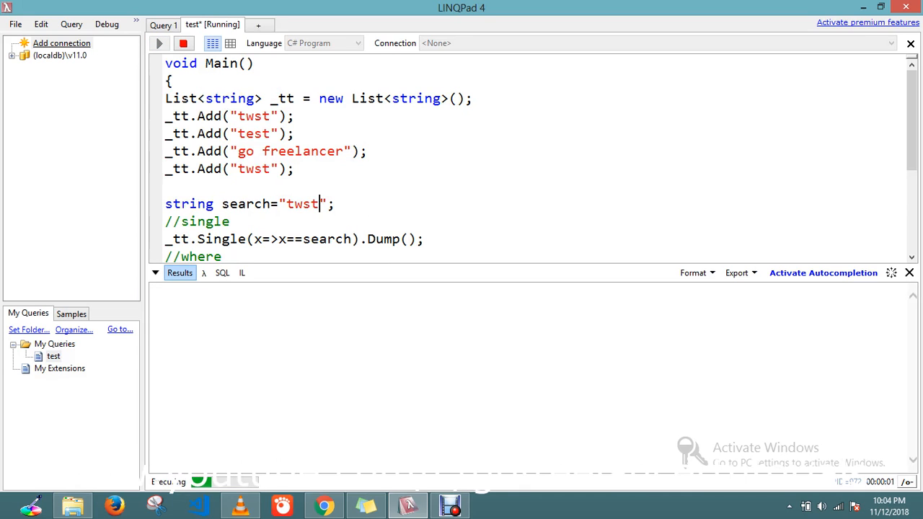
left_click(158, 43)
type("//")
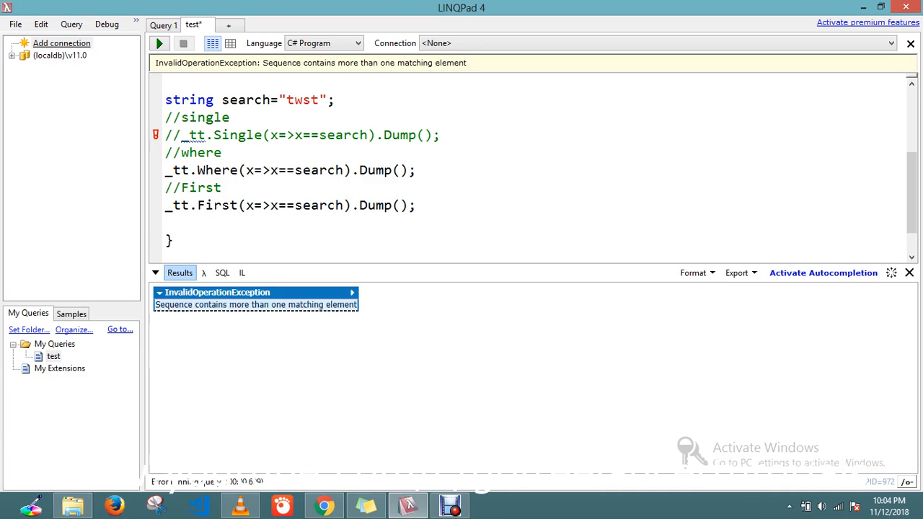
Rerun with Single commented out so Where lists both "twst" items and First returns "twst"
left_click(157, 43)
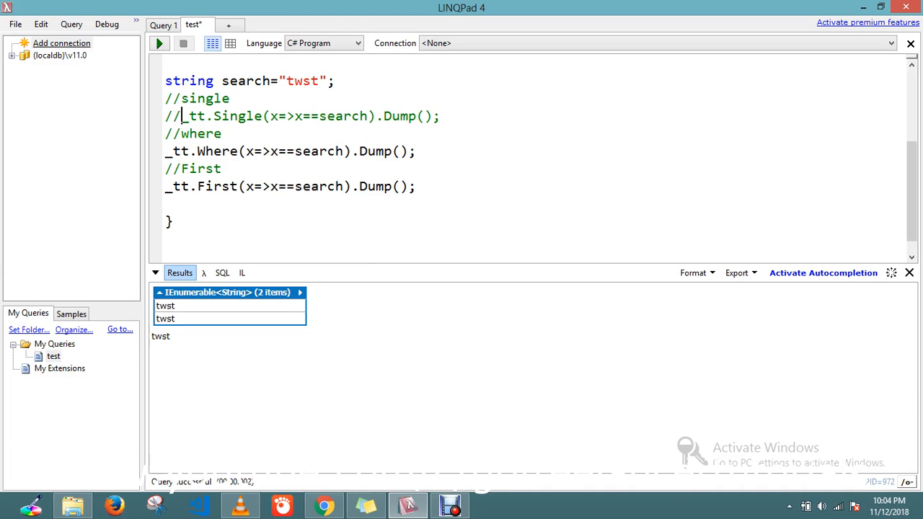
double_click(317, 152)
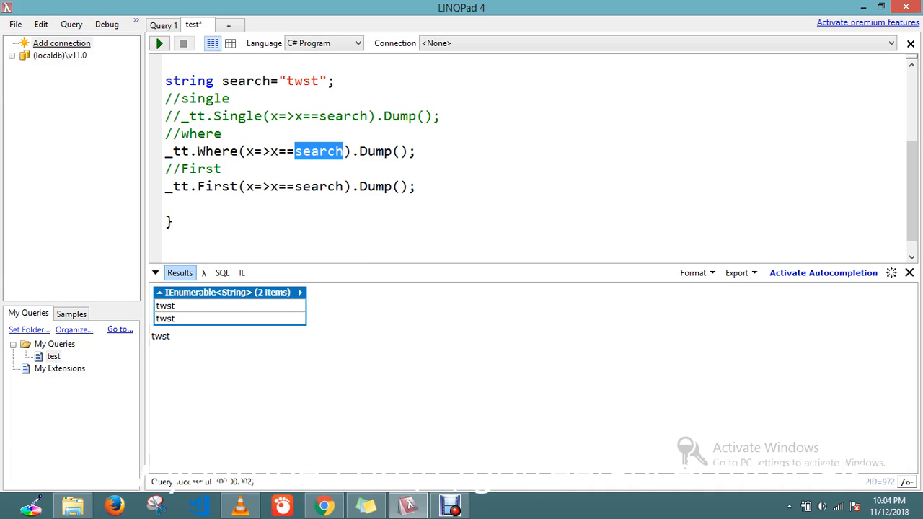